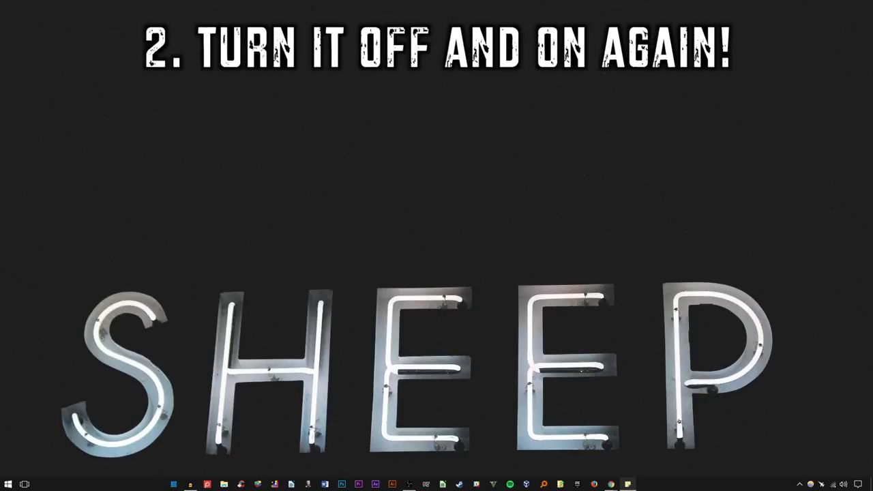
Show the Start menu power options Sleep, Shut down and Restart.
click(9, 484)
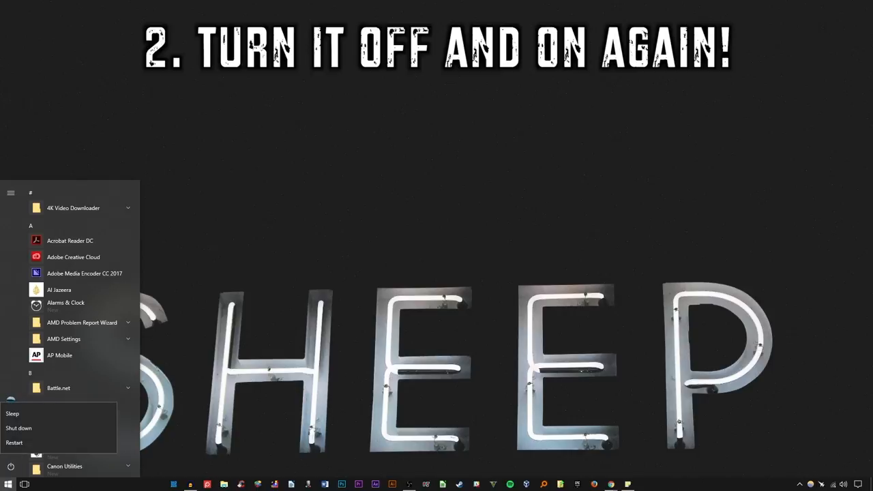
mouse_move(19, 428)
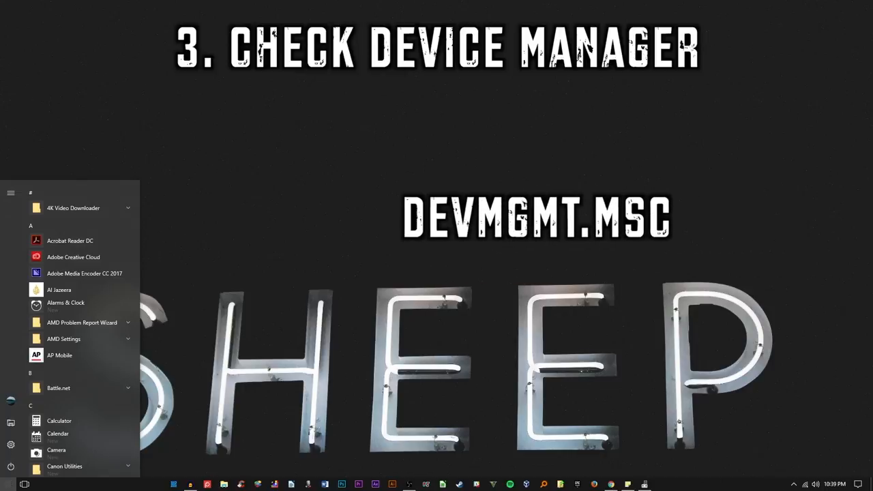
Launch Device Manager by searching for devmgmt.msc.
text(devmgmt)
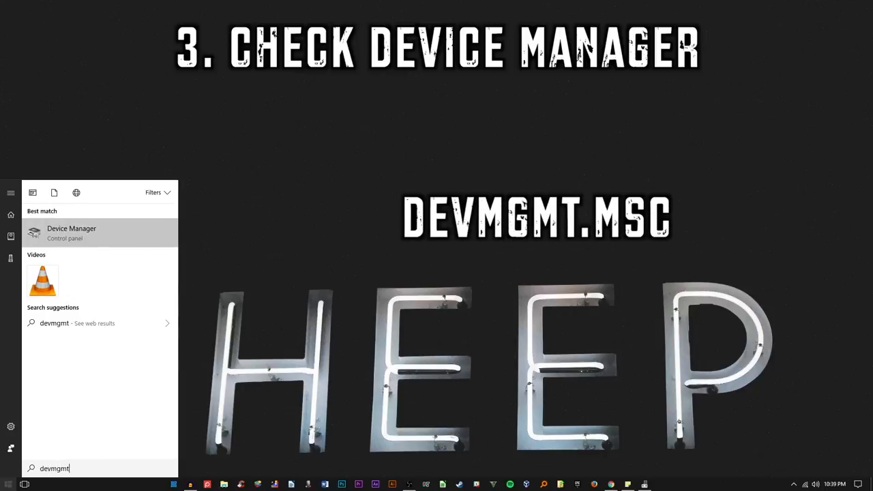
text(.msc)
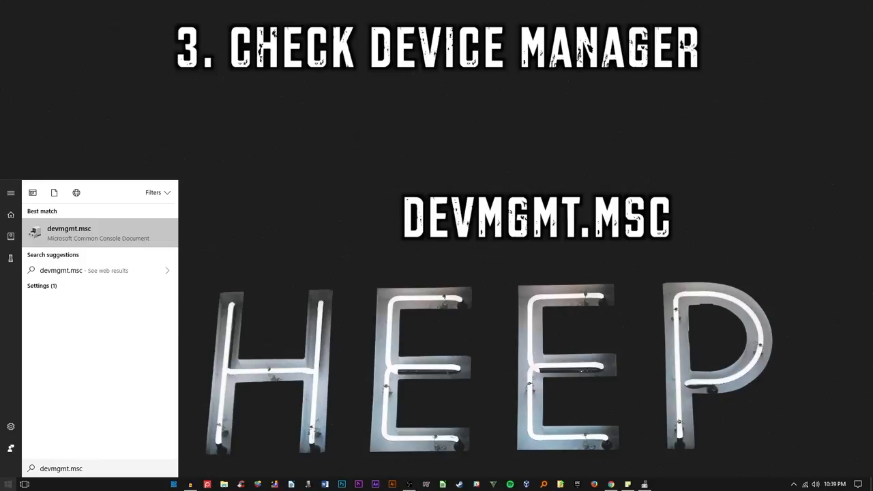
click(68, 232)
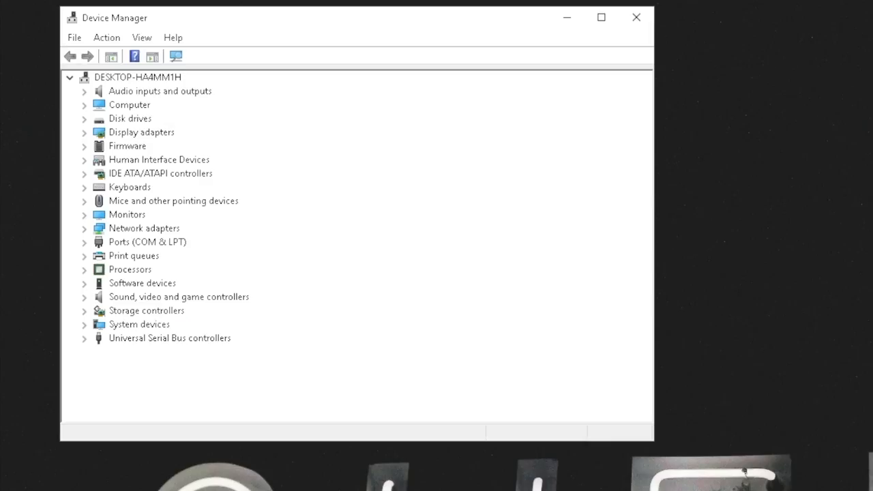
Expand Universal Serial Bus controllers, select Intel USB EHCI #1 and scan for hardware changes.
click(169, 338)
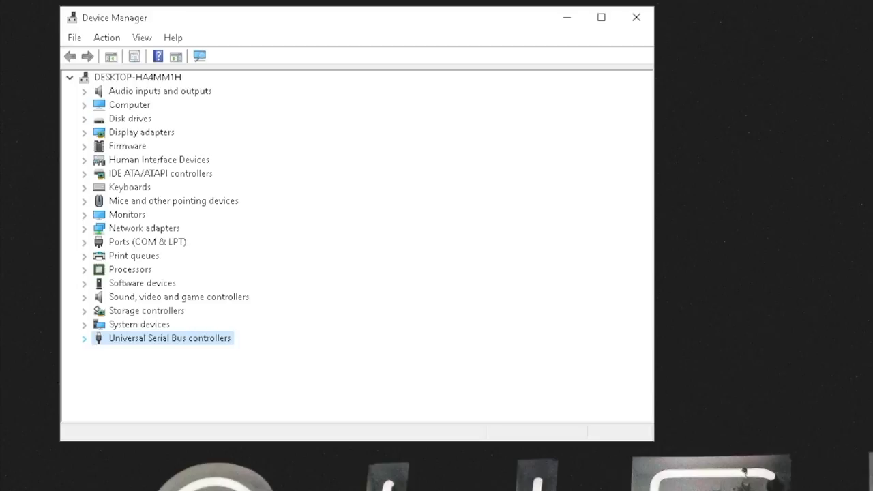
click(85, 338)
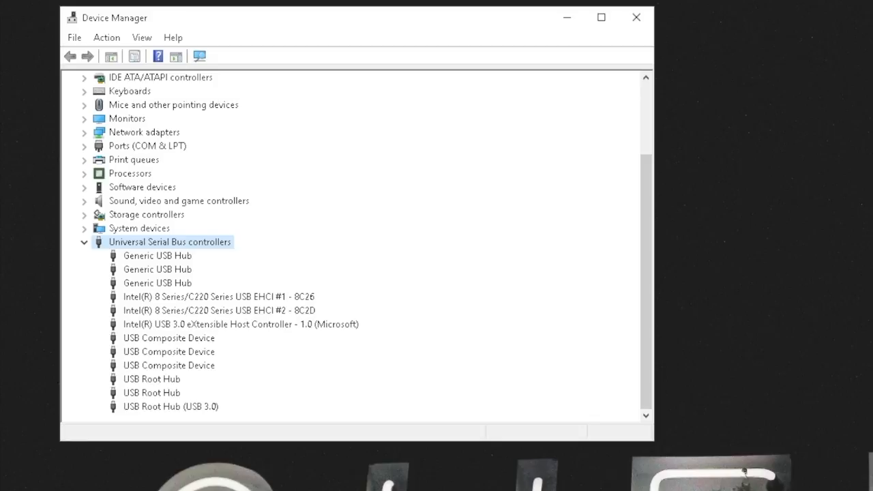
click(218, 296)
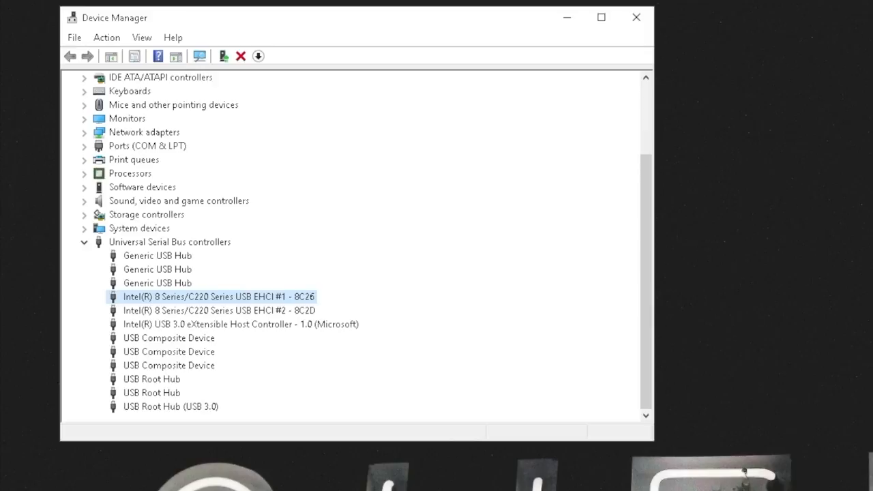
click(107, 38)
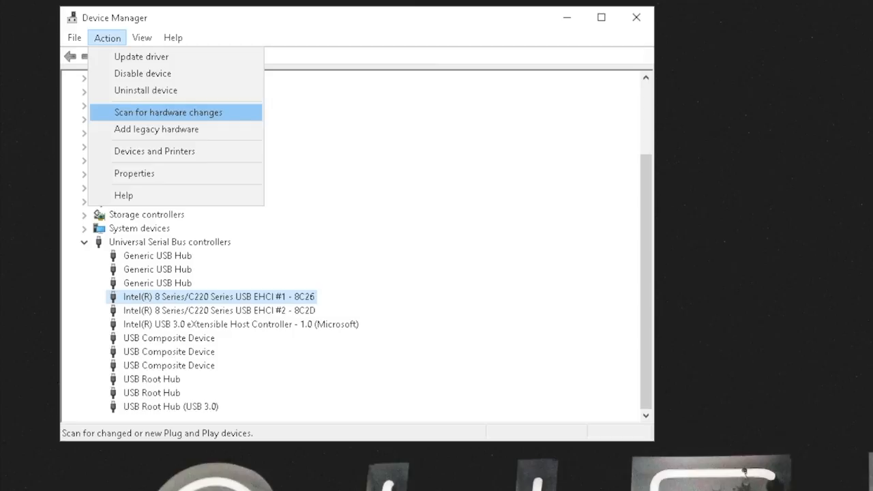
click(167, 111)
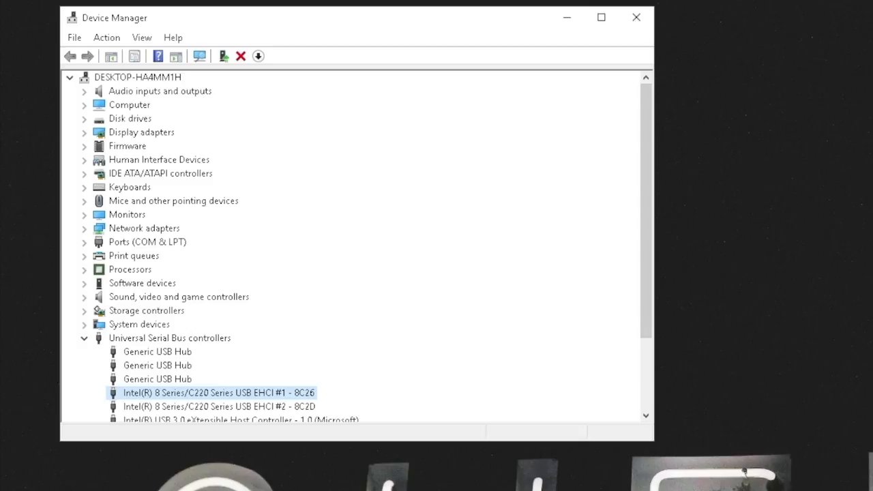
scroll(down, 3)
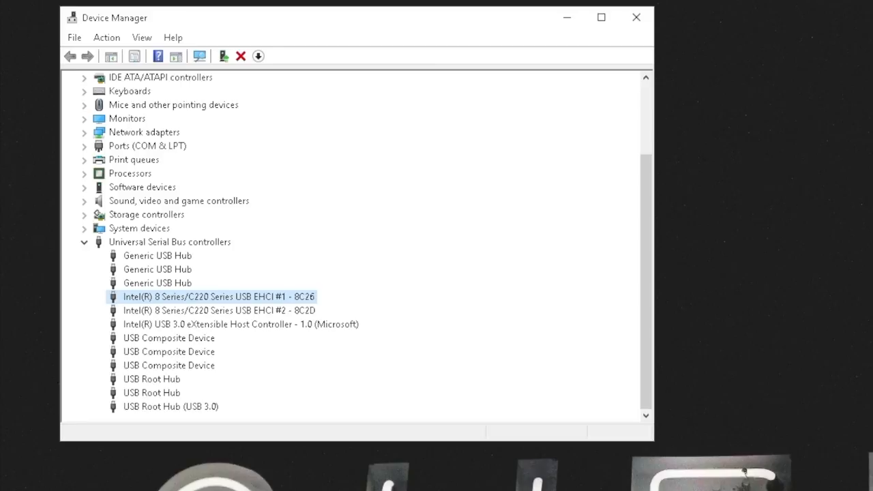
Uninstall a USB Composite Device and close Device Manager.
right_click(169, 352)
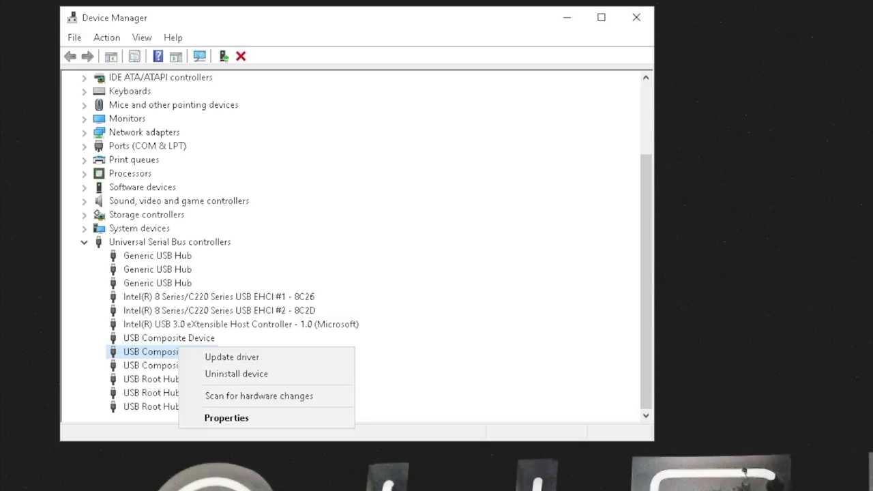
mouse_move(232, 358)
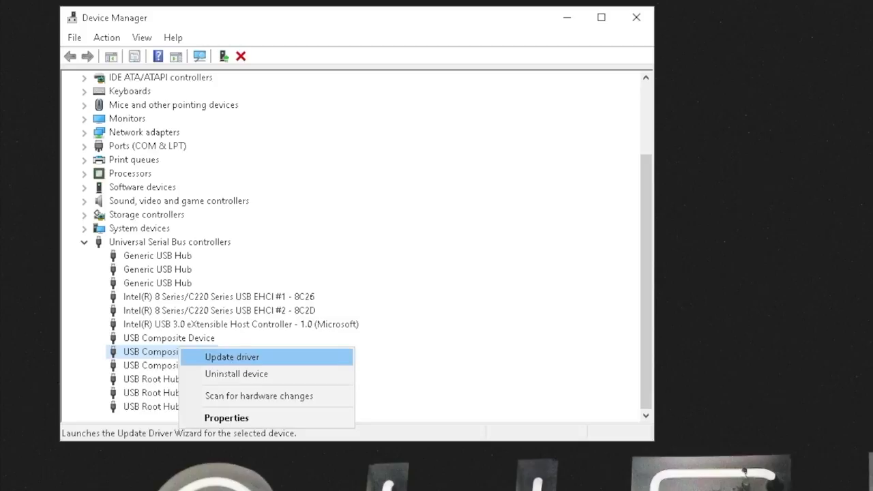
mouse_move(236, 373)
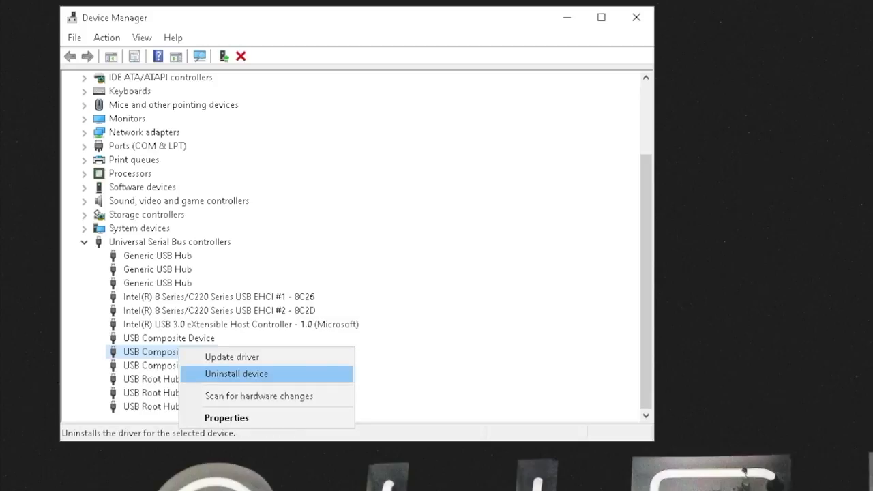
click(236, 374)
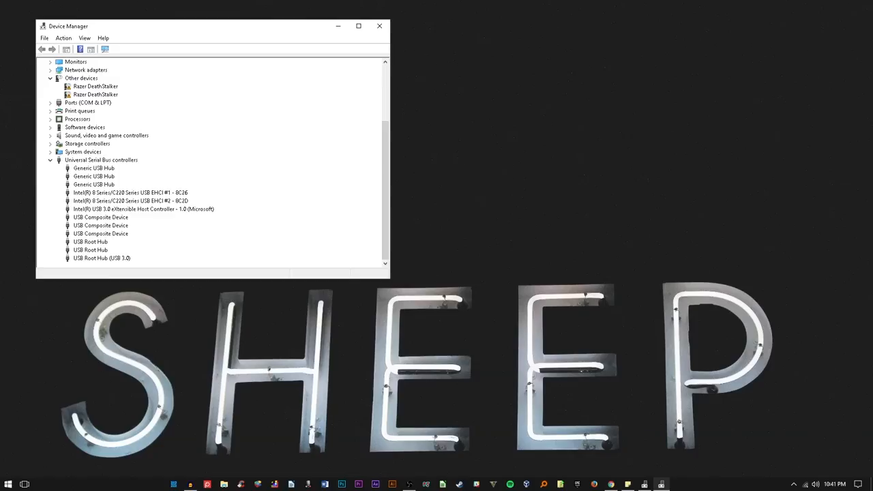
click(379, 26)
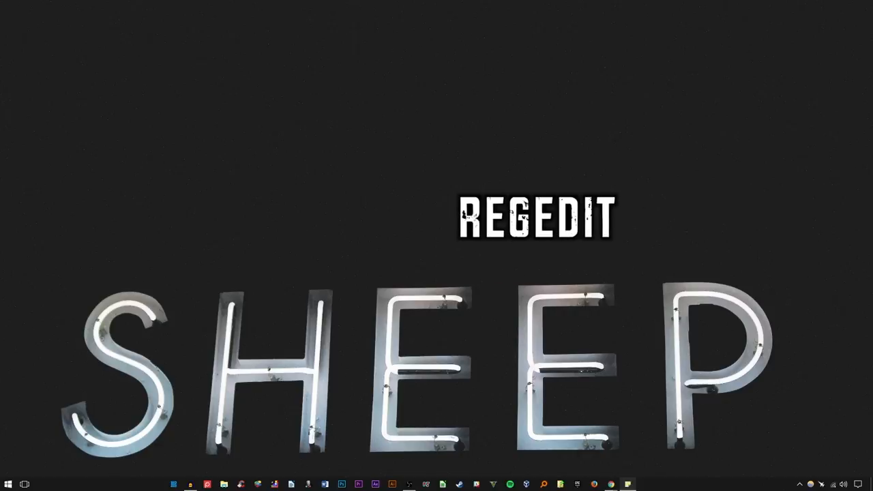
Launch Registry Editor by searching for regedit.
click(8, 484)
text(regedit)
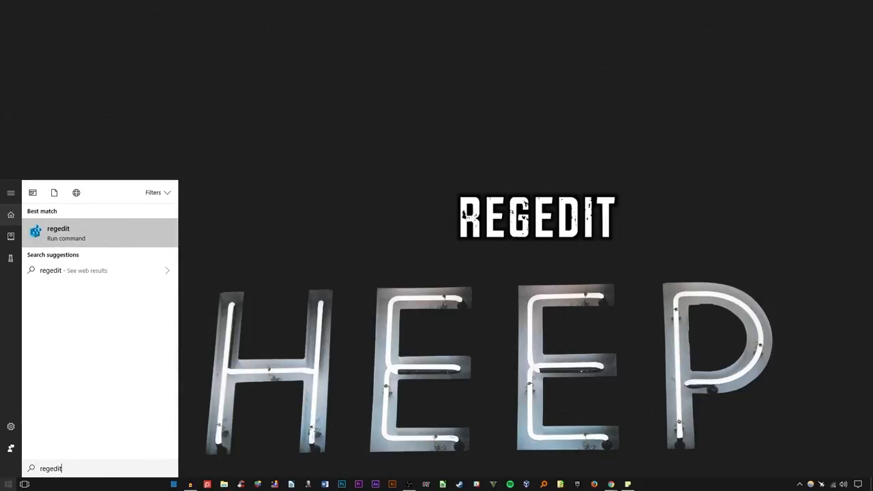
click(57, 232)
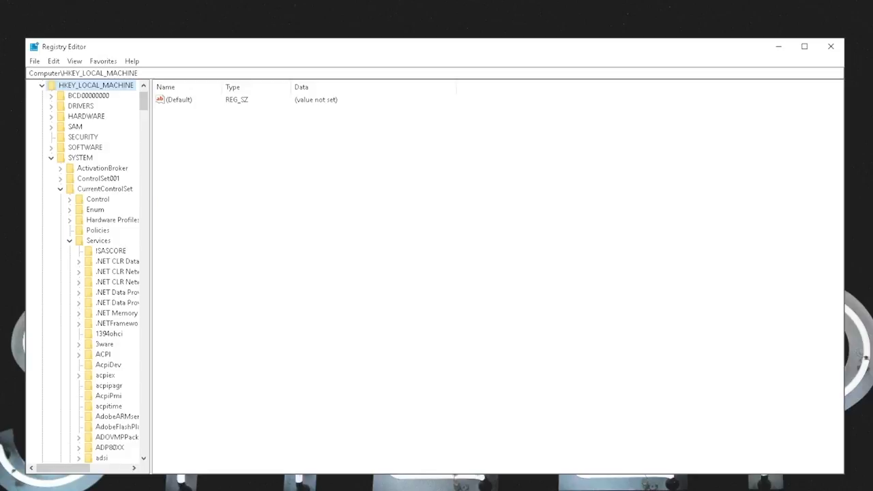
Navigate to HKLM\SYSTEM\CurrentControlSet\Services\USB in the registry tree.
click(79, 158)
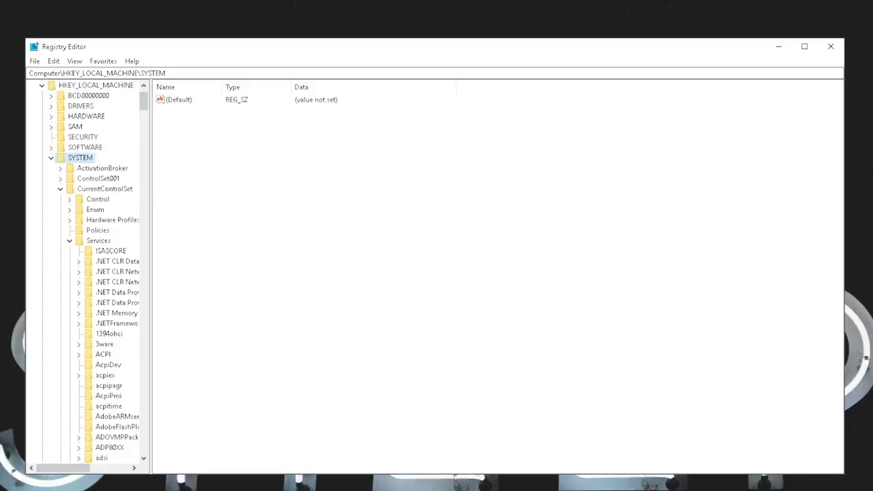
click(104, 188)
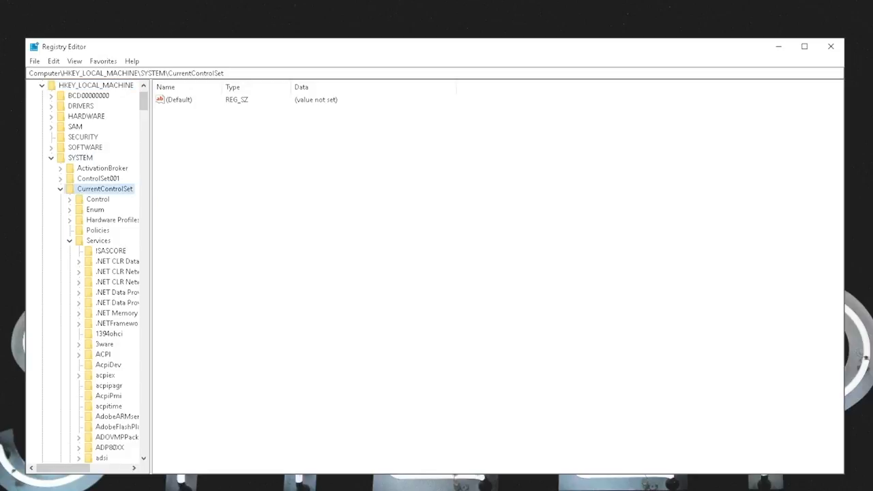
click(98, 240)
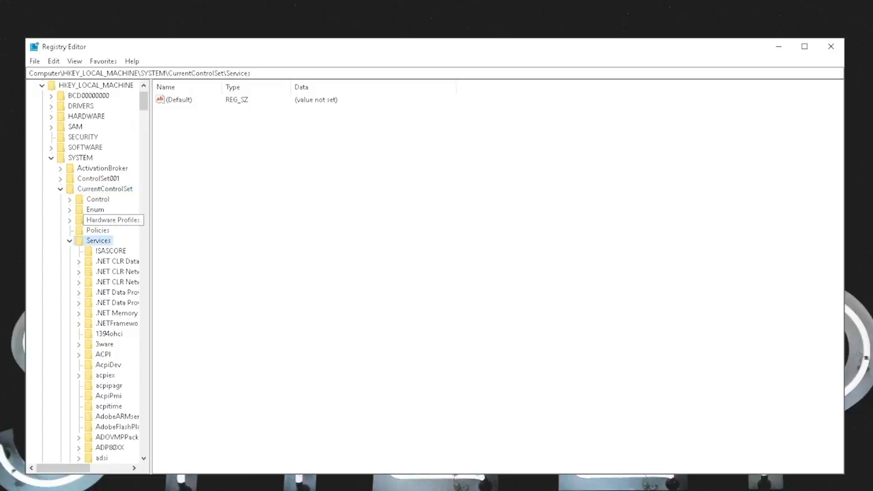
scroll(down, 3)
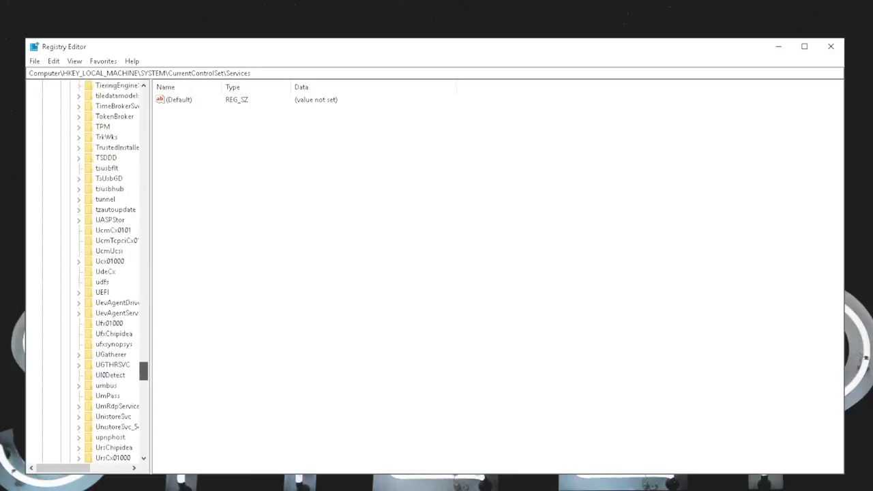
click(101, 281)
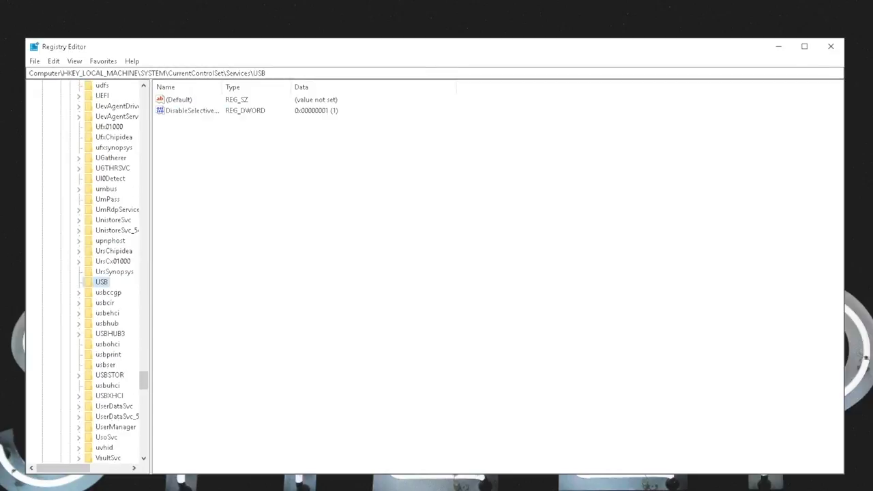
Confirm the DisableSelectiveSuspend DWORD keeps its value data of 1.
double_click(190, 111)
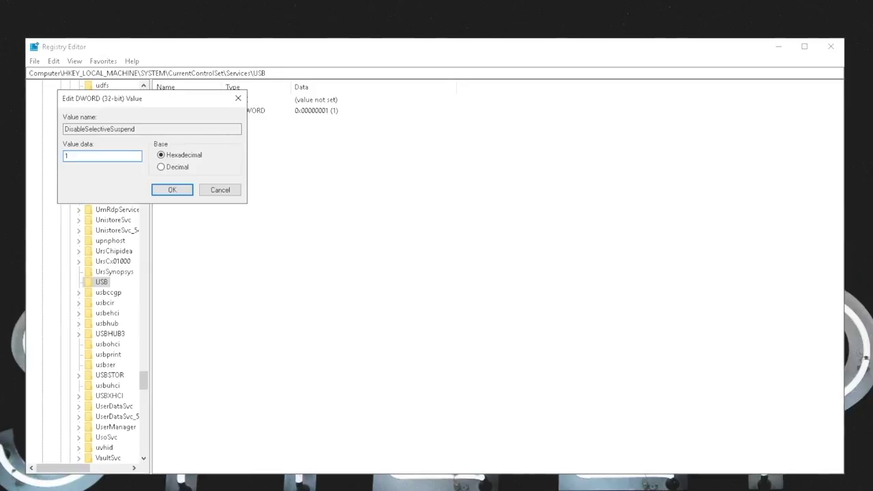
click(172, 189)
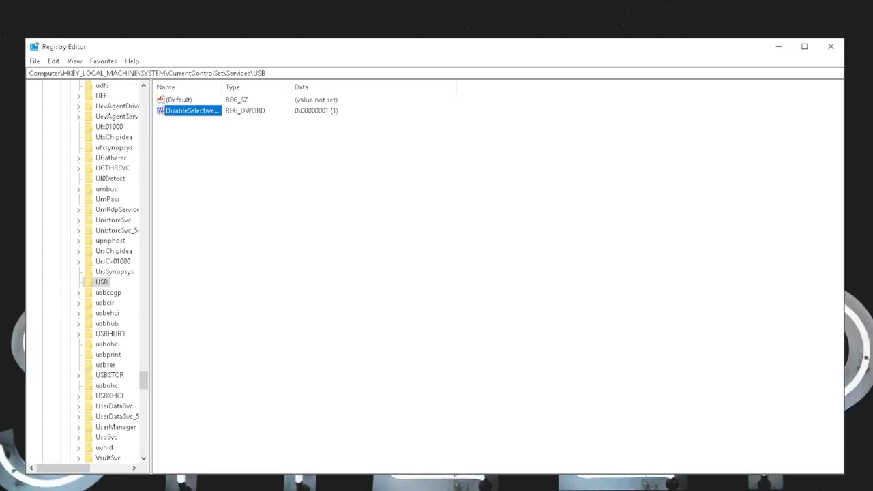
Delete the USB key and create a new USB key under Services.
right_click(101, 281)
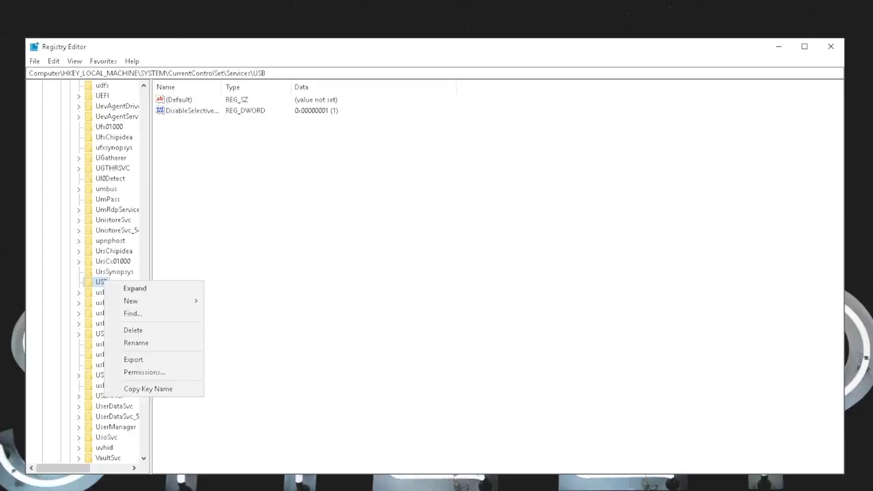
click(133, 329)
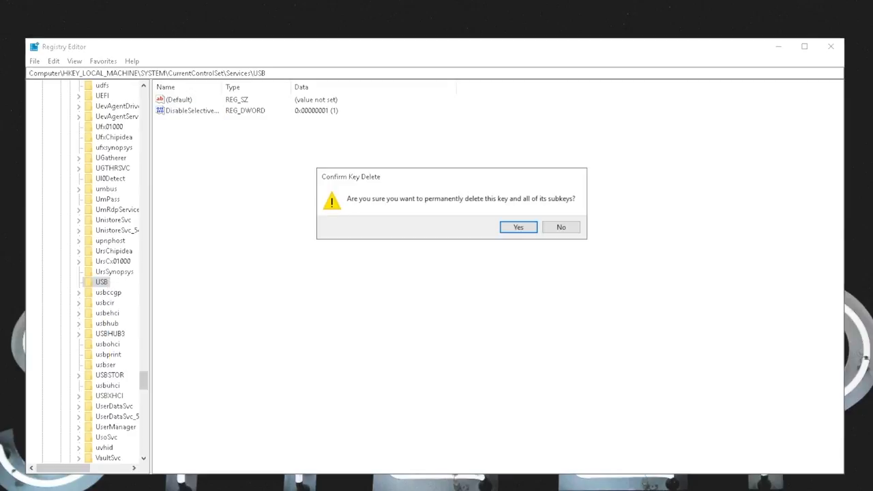
click(518, 227)
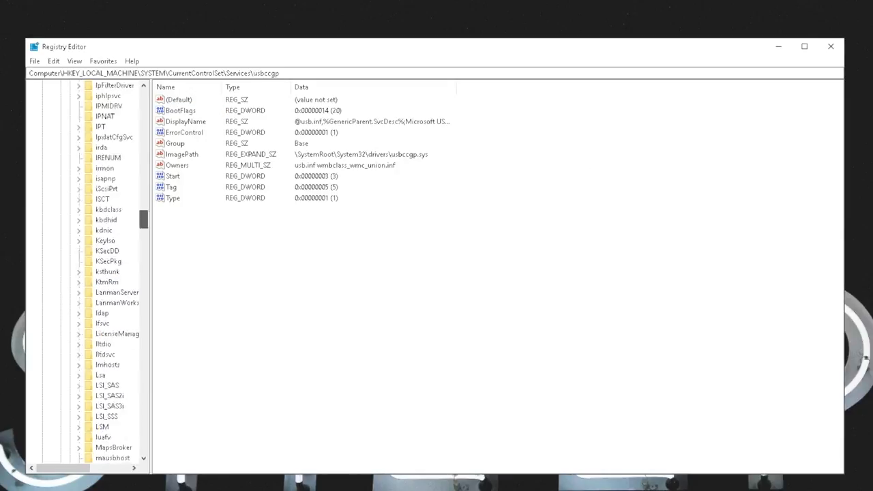
right_click(92, 178)
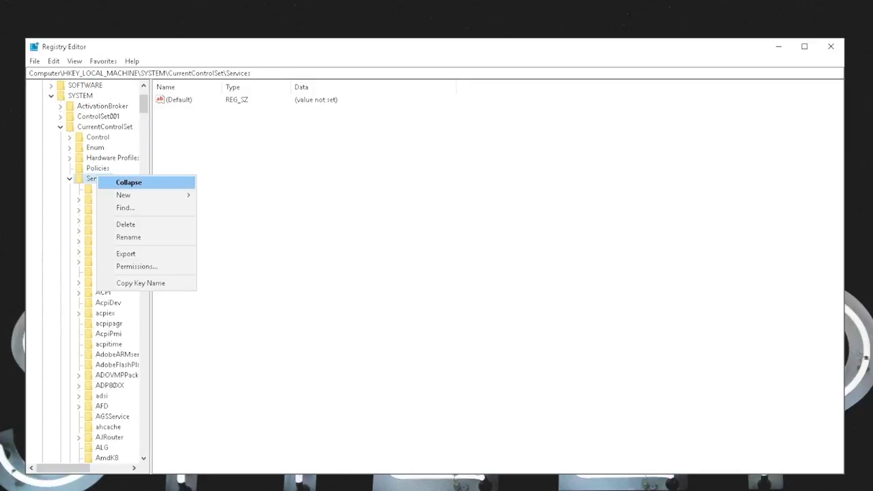
mouse_move(123, 195)
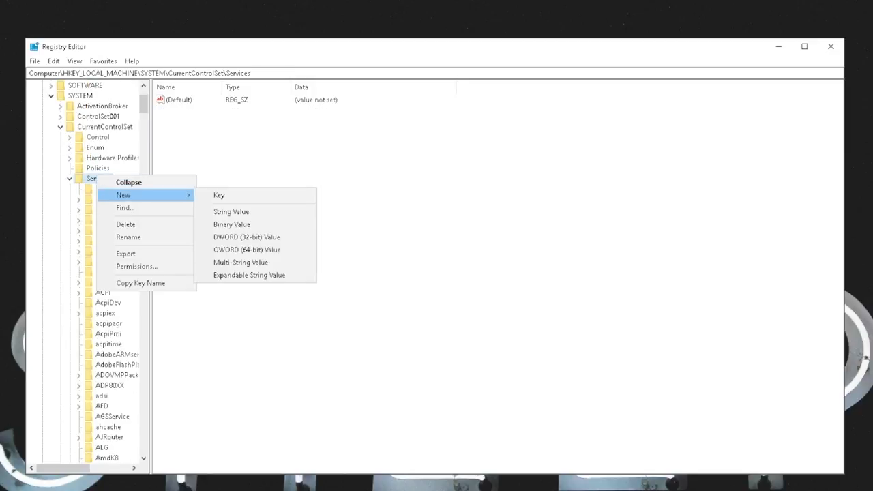
click(218, 195)
text(USB)
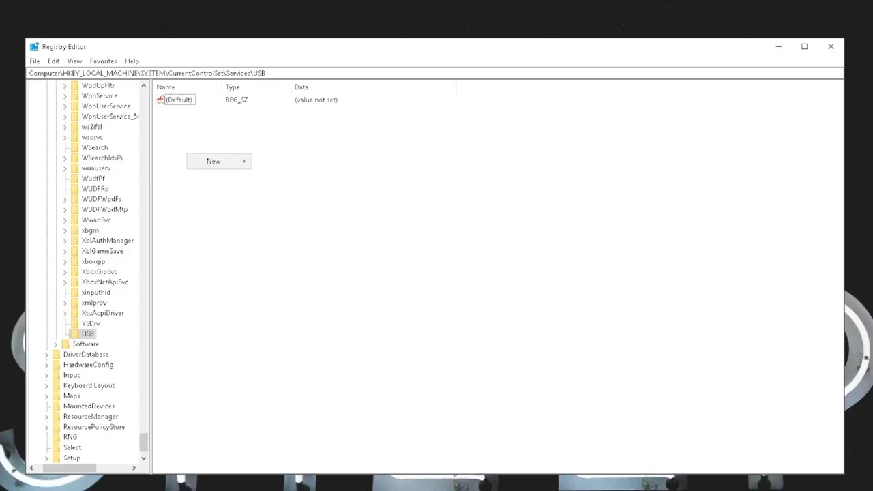
Add a new DWORD named DisableSelectiveSuspend in the USB key.
click(213, 161)
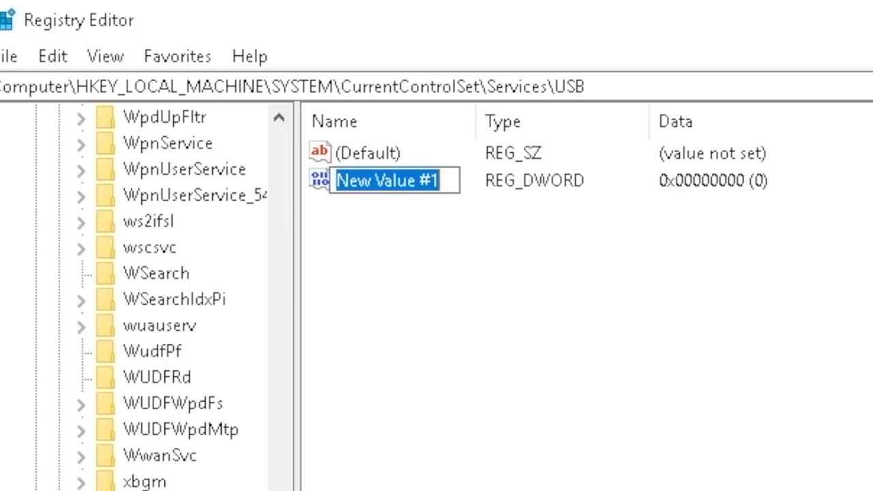
text(Disa)
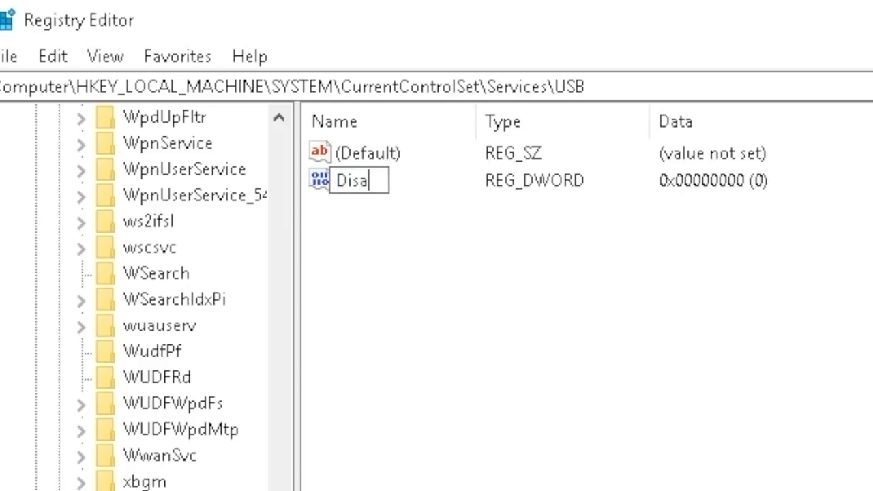
text(ble)
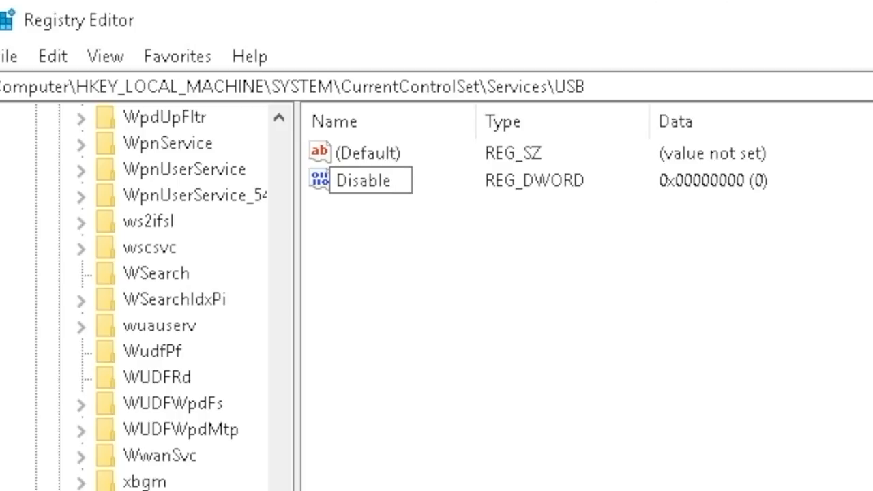
text(Selective)
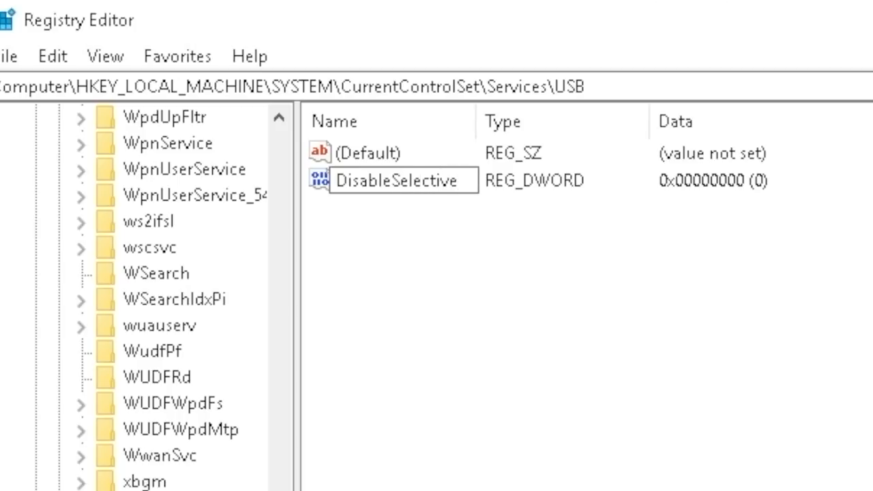
text(Suspend)
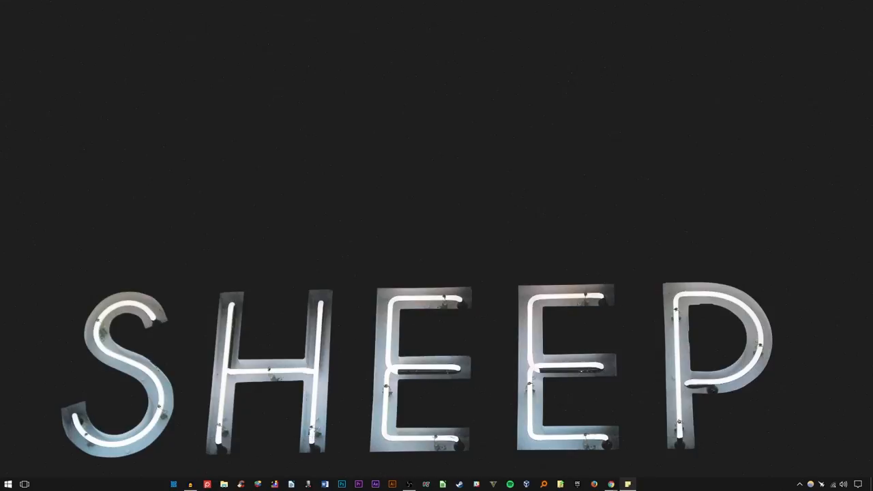
Bring up the browser showing the MakeUseOf 'Dead USB Port?' article.
click(9, 484)
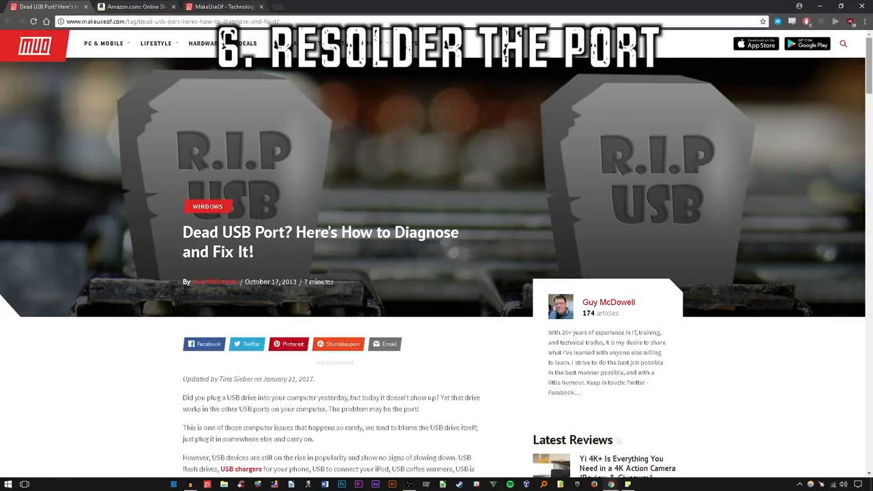
Search Amazon for 'usb hub', then return to the MakeUseOf home page.
scroll(down, 3)
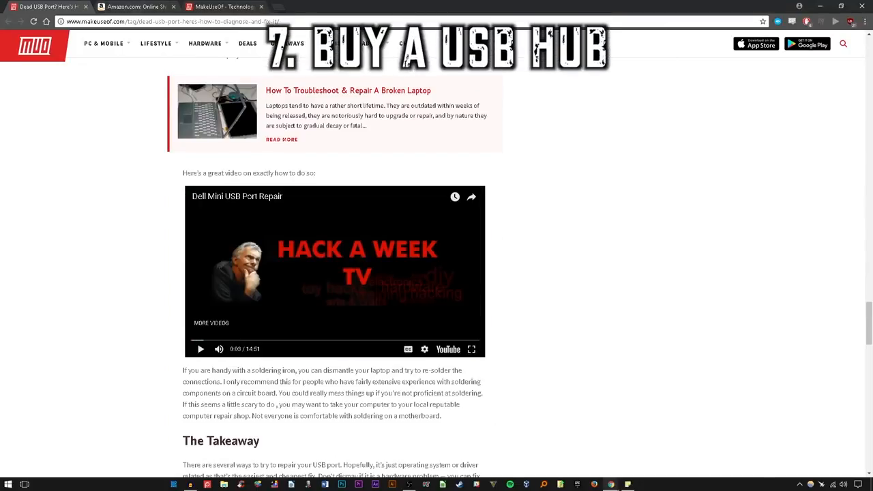
click(136, 6)
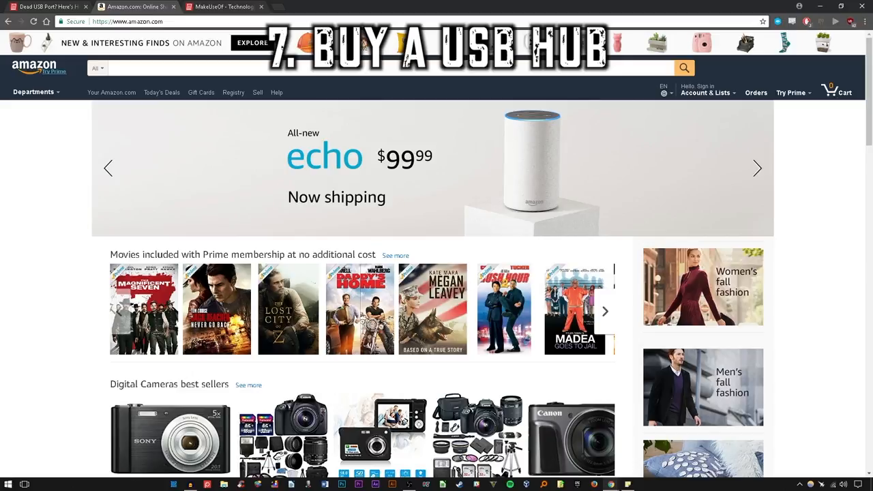
text(usb hub)
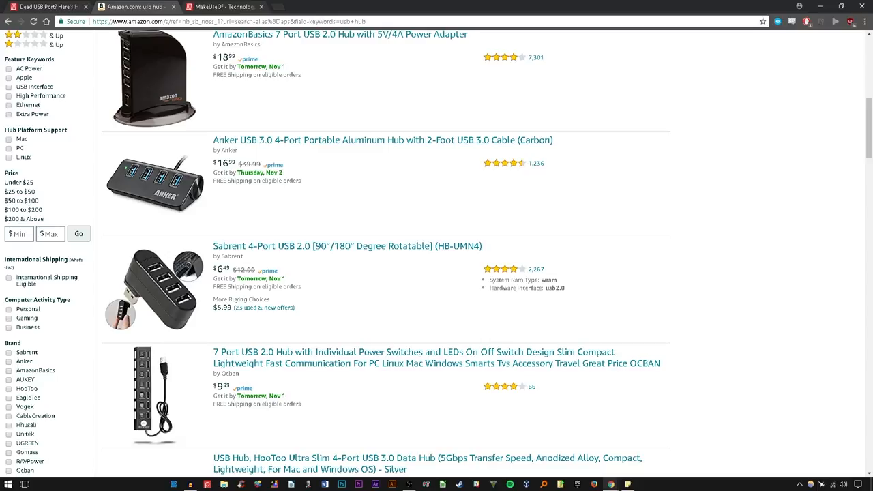
click(220, 5)
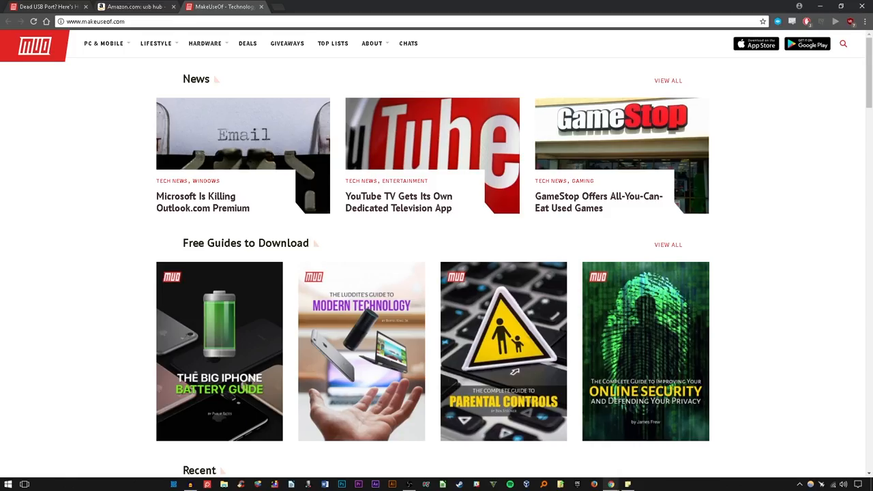